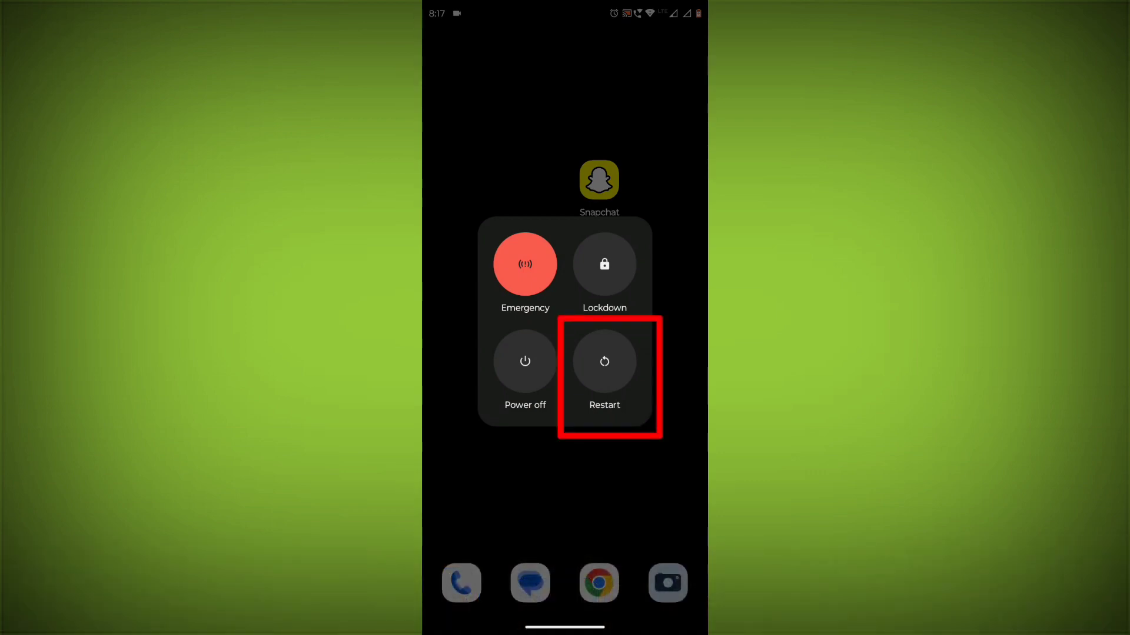
Restart the phone from the power menu.
click(604, 362)
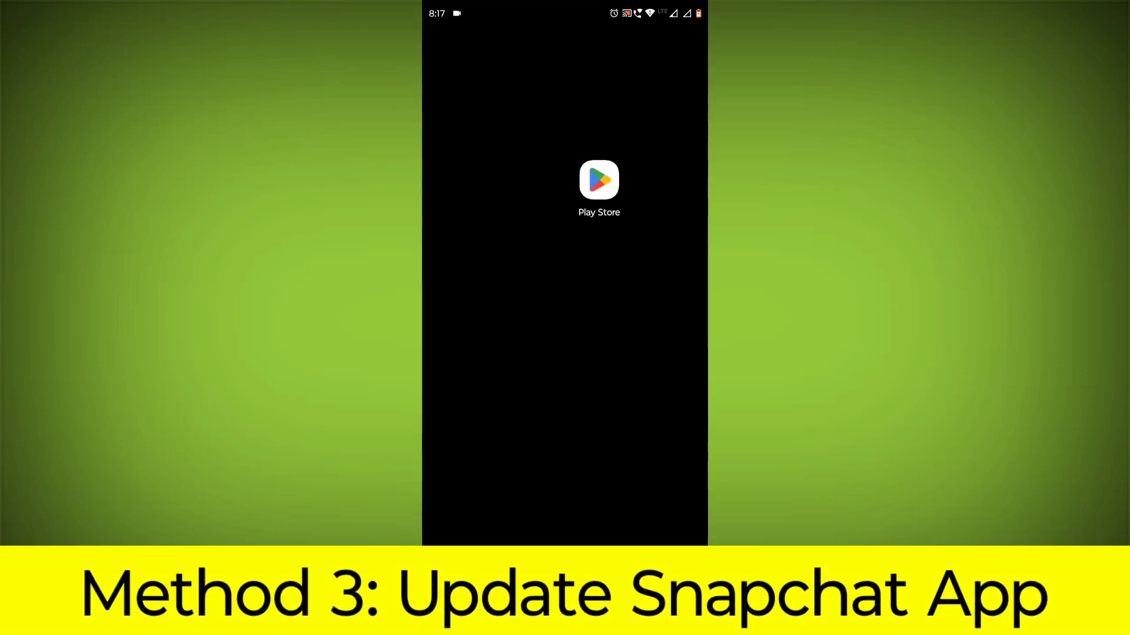
Search Play Store for 'snap' and update Snapchat to the latest version.
click(599, 180)
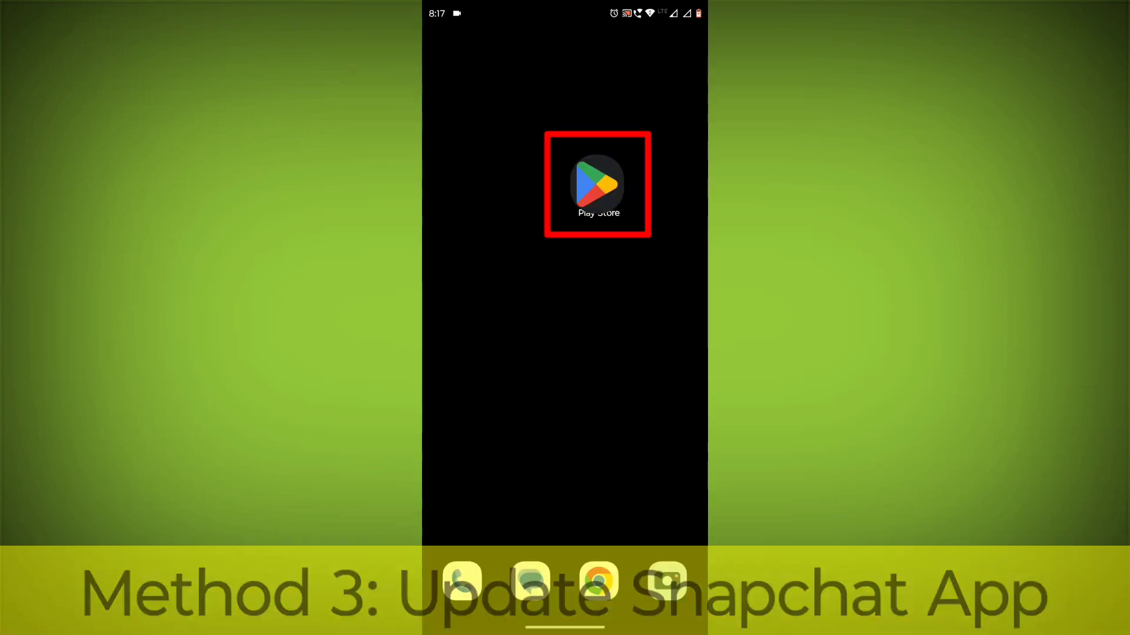
text(snap)
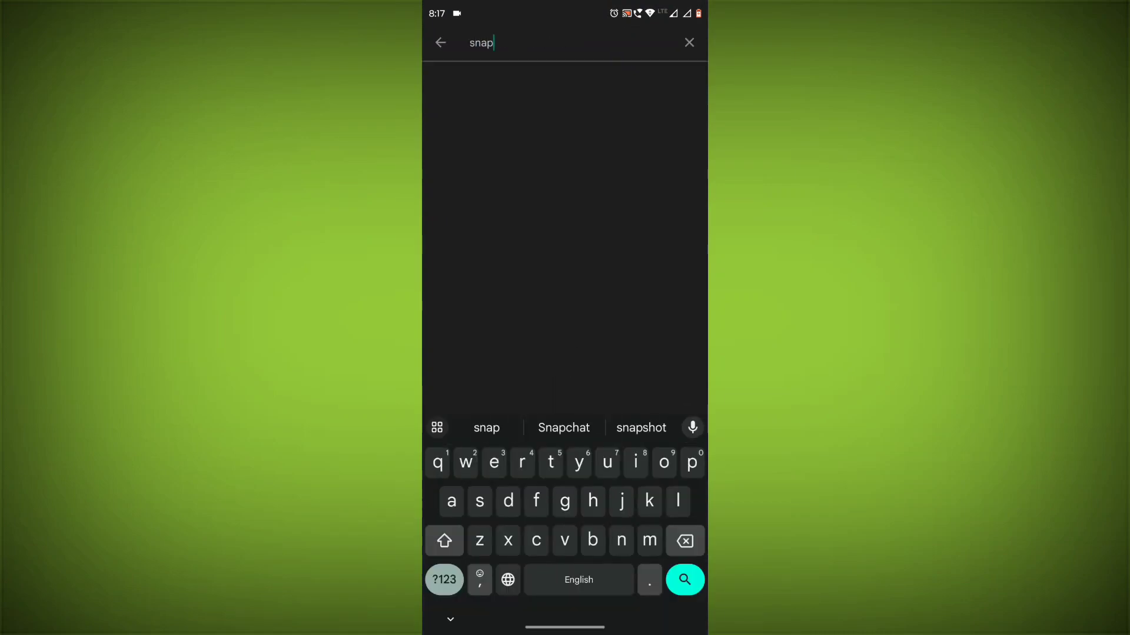
click(564, 427)
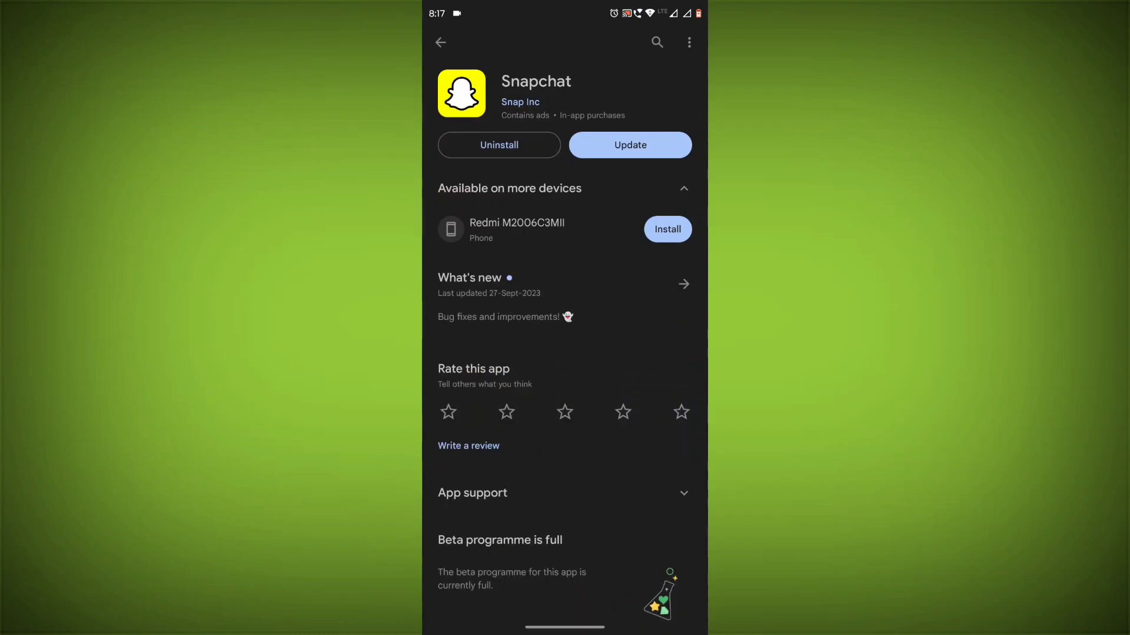
click(629, 145)
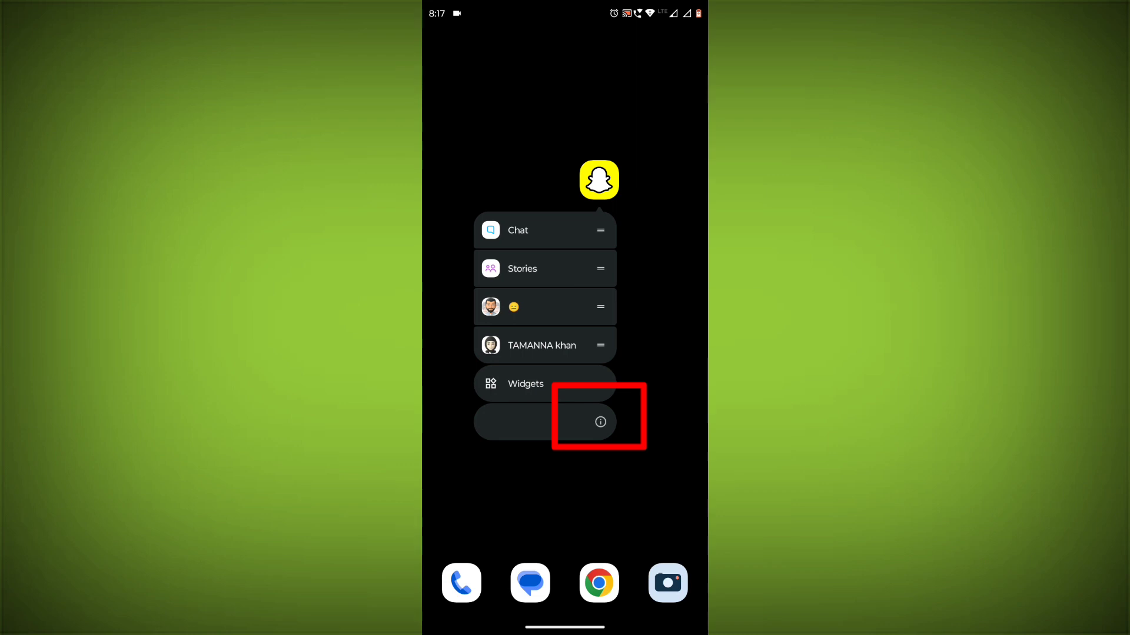
Clear Snapchat's cache from its App info Storage page, dropping cache to 0 B.
click(600, 423)
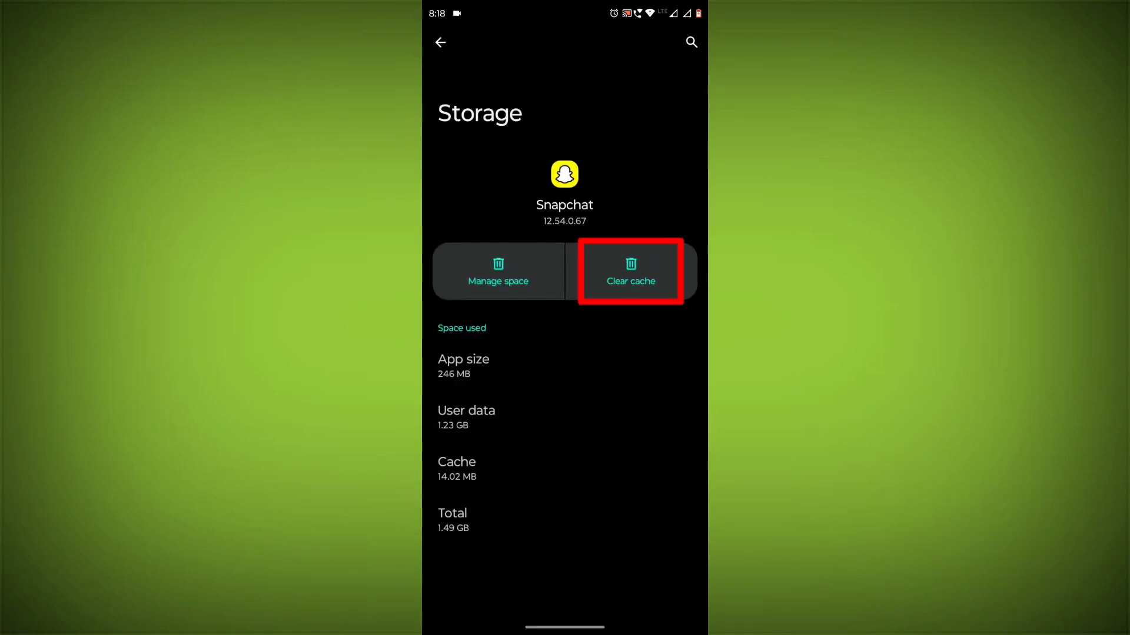
click(629, 272)
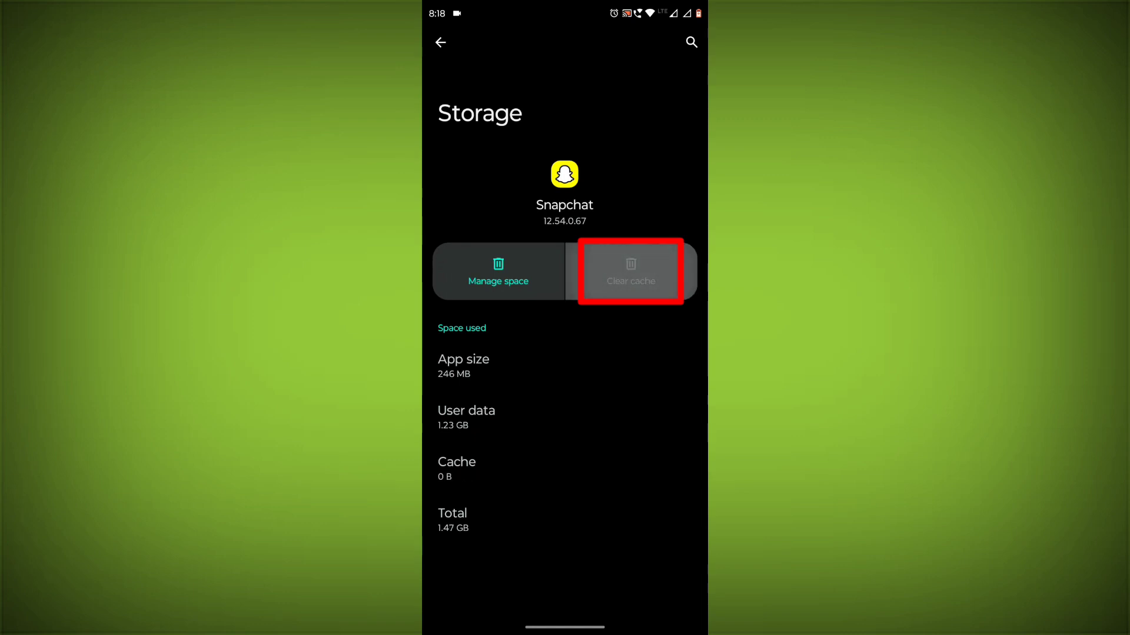